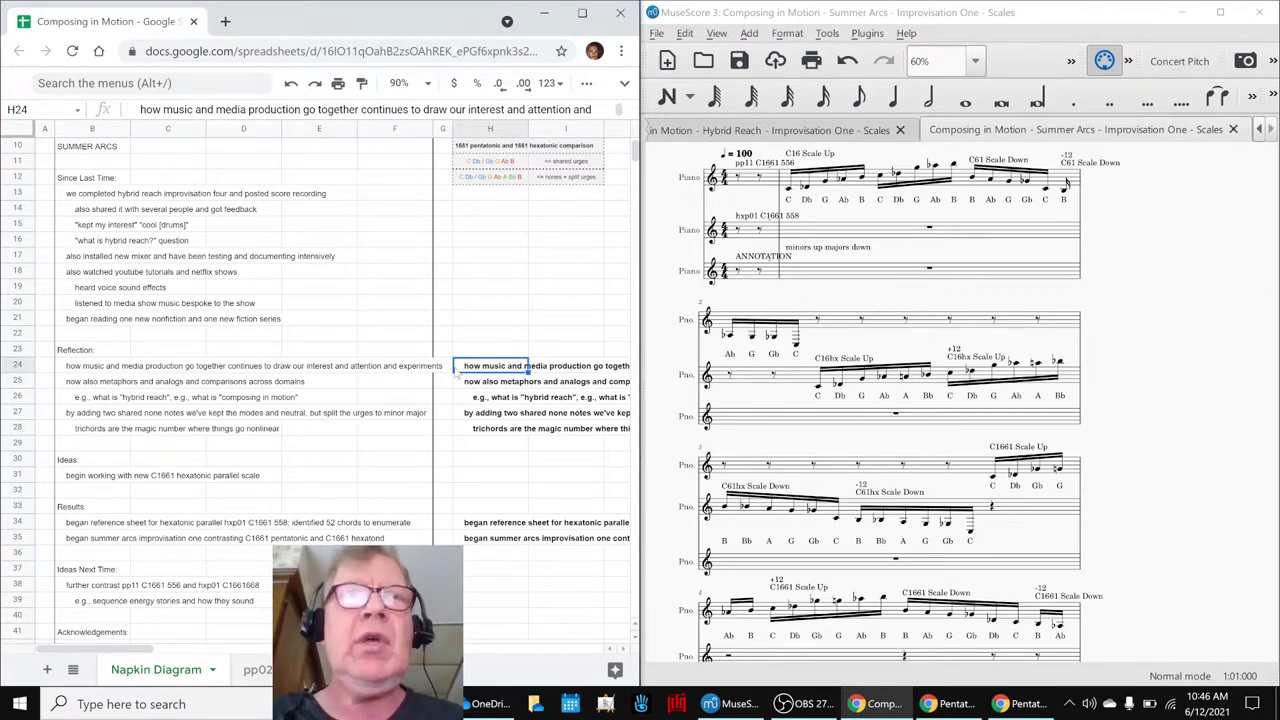
Read the Reflection notes on media production, metaphors, shared notes and the C1661 hexatonic idea
double_click(560, 364)
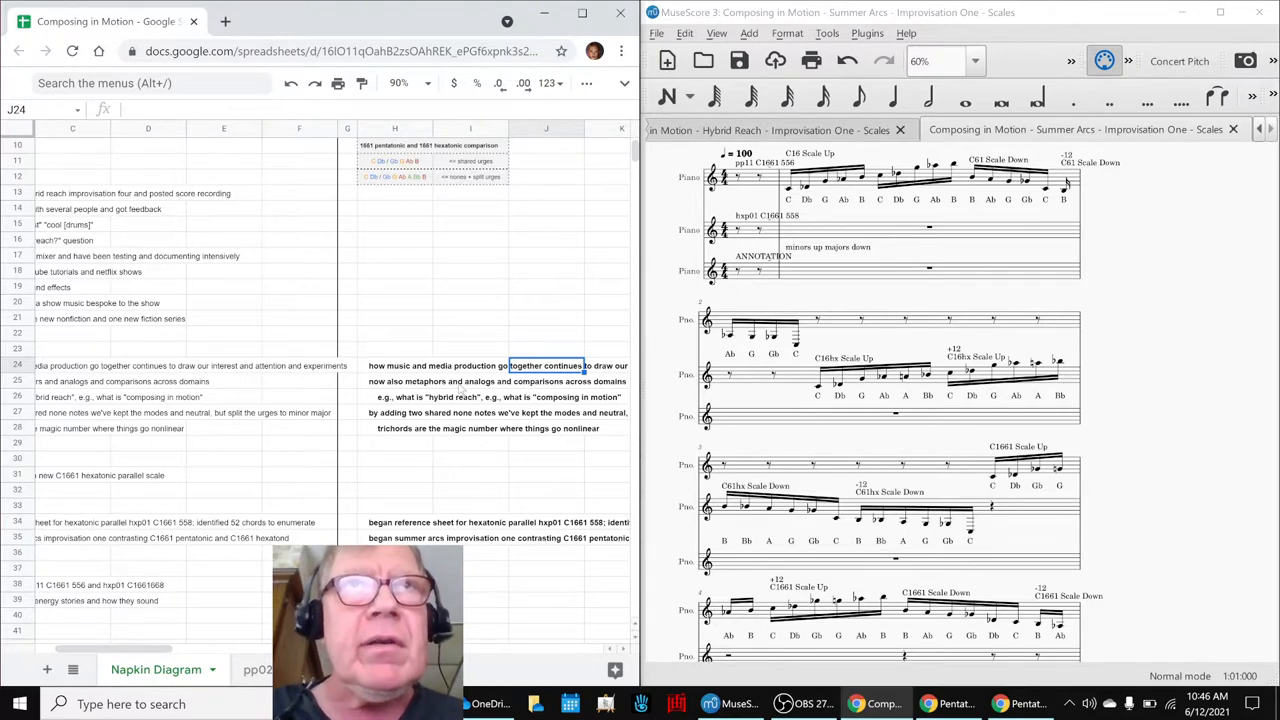
click(394, 366)
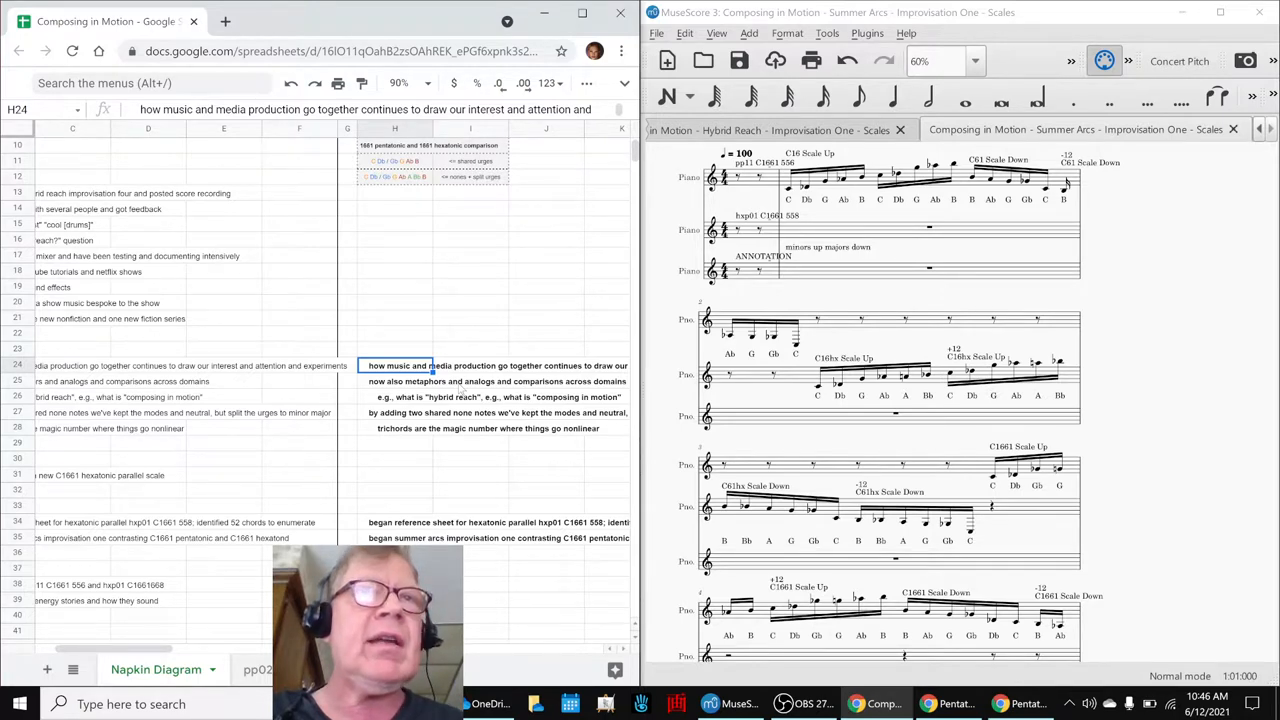
click(394, 380)
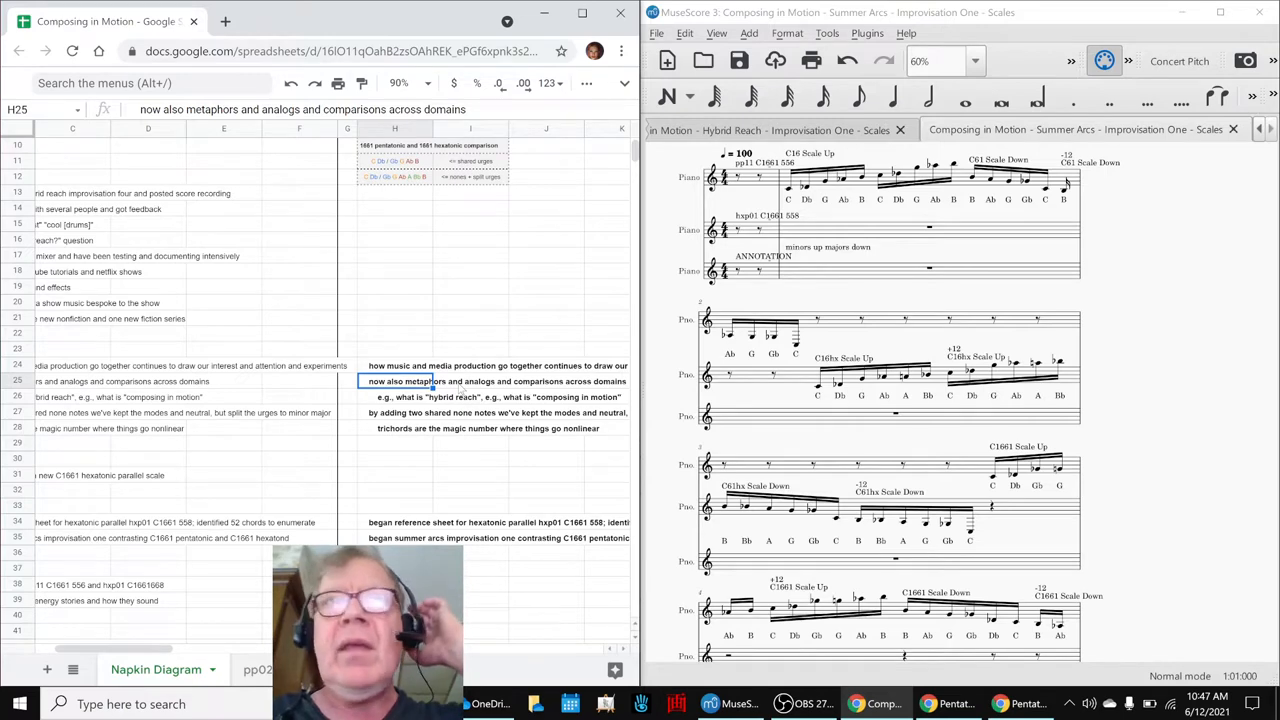
click(394, 396)
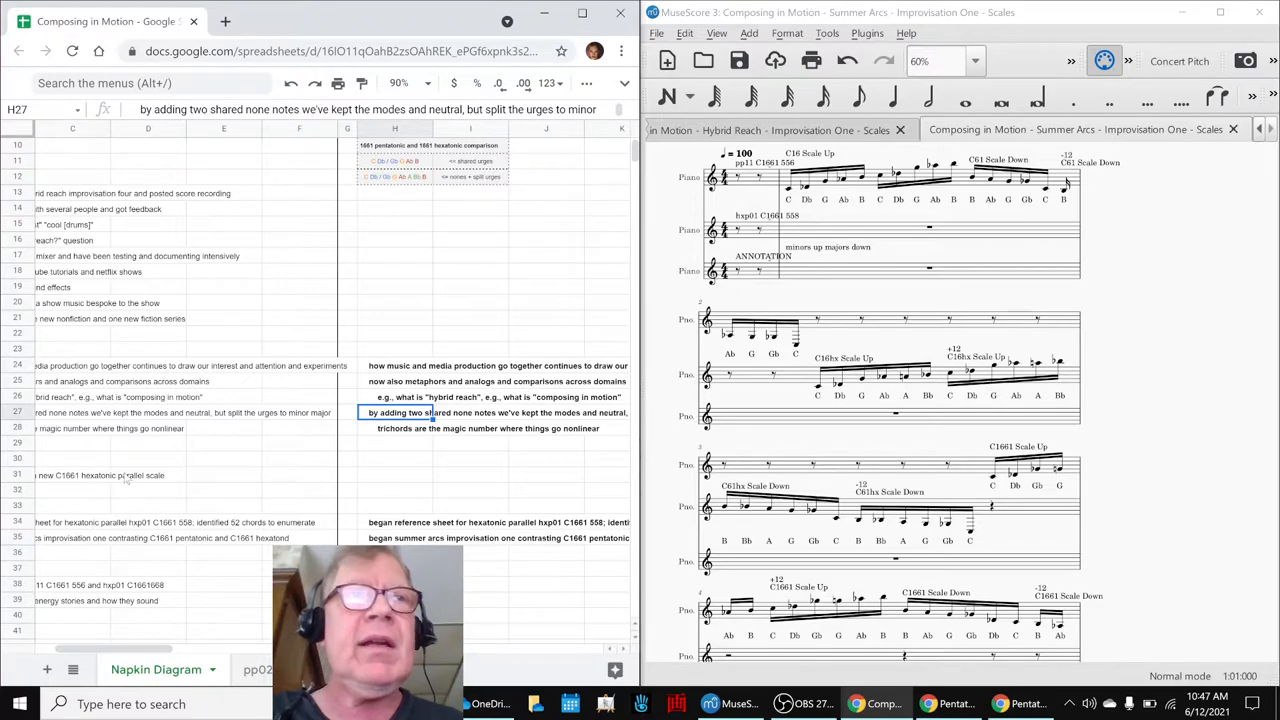
click(90, 476)
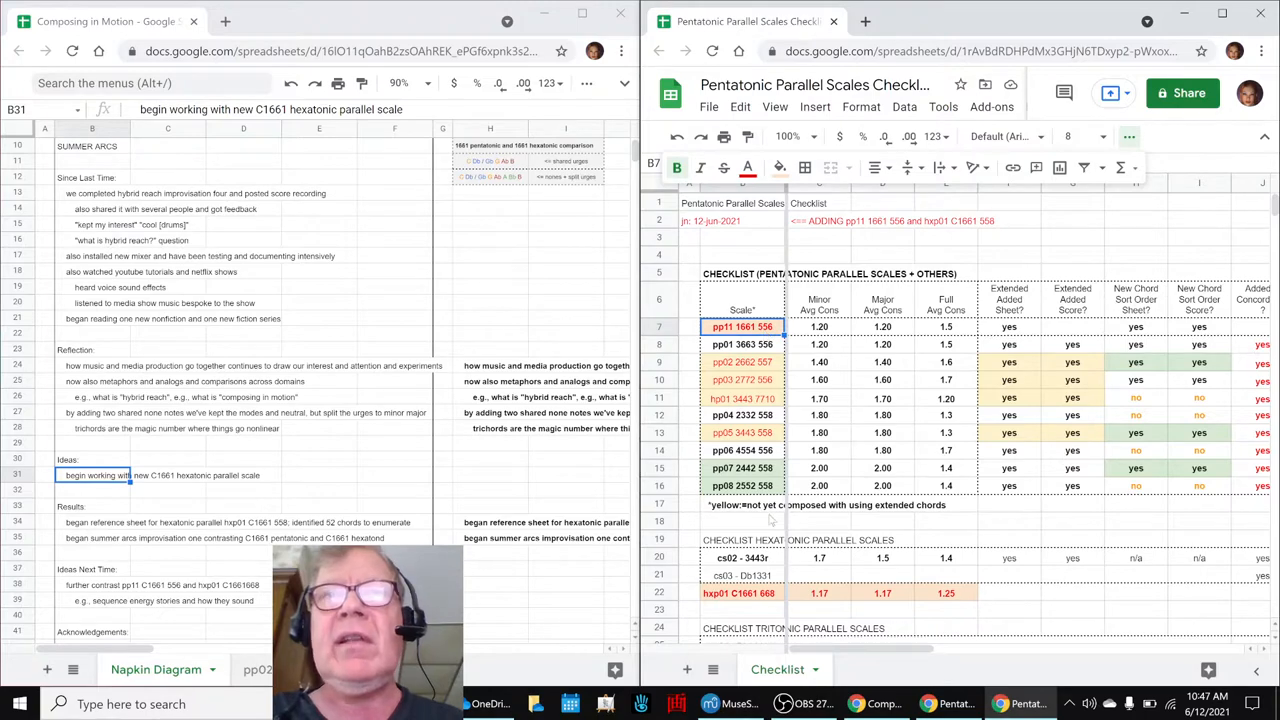
Check the hxp01 row's full average consonance, then bring up the Pentatonic Parallel Scales worksheet
click(742, 592)
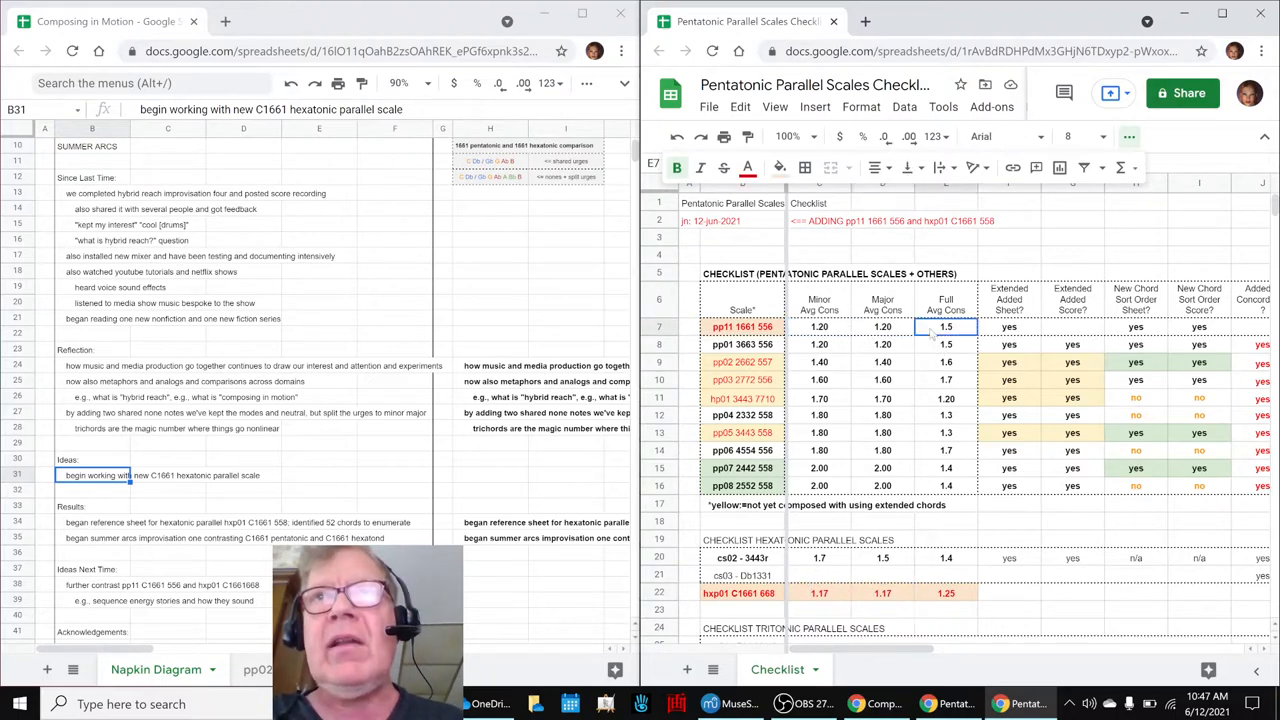
click(944, 592)
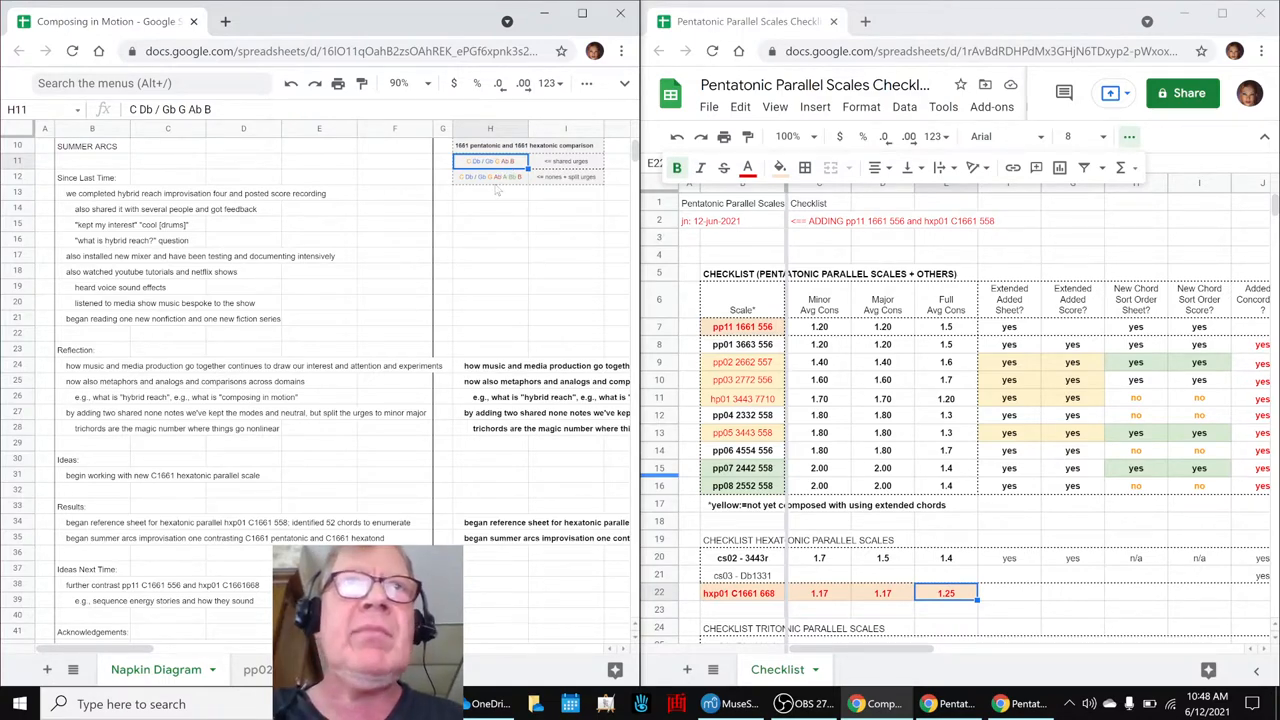
click(490, 176)
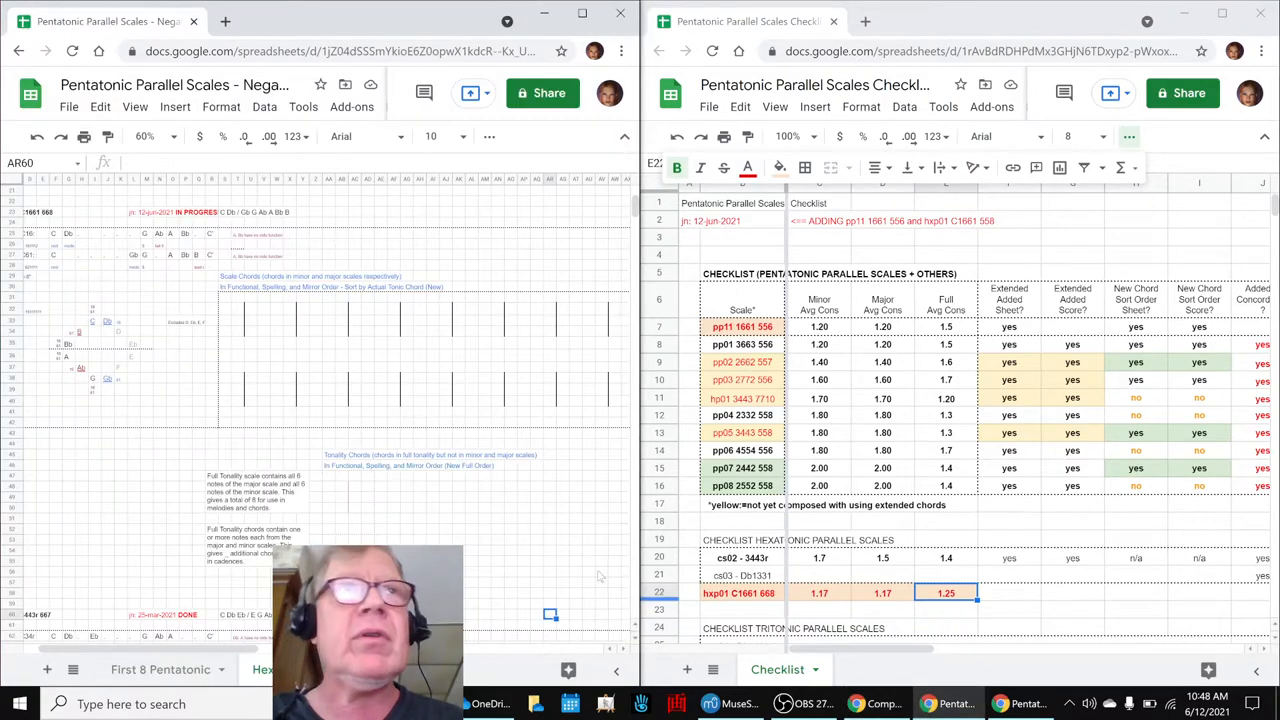
mouse_move(1220, 602)
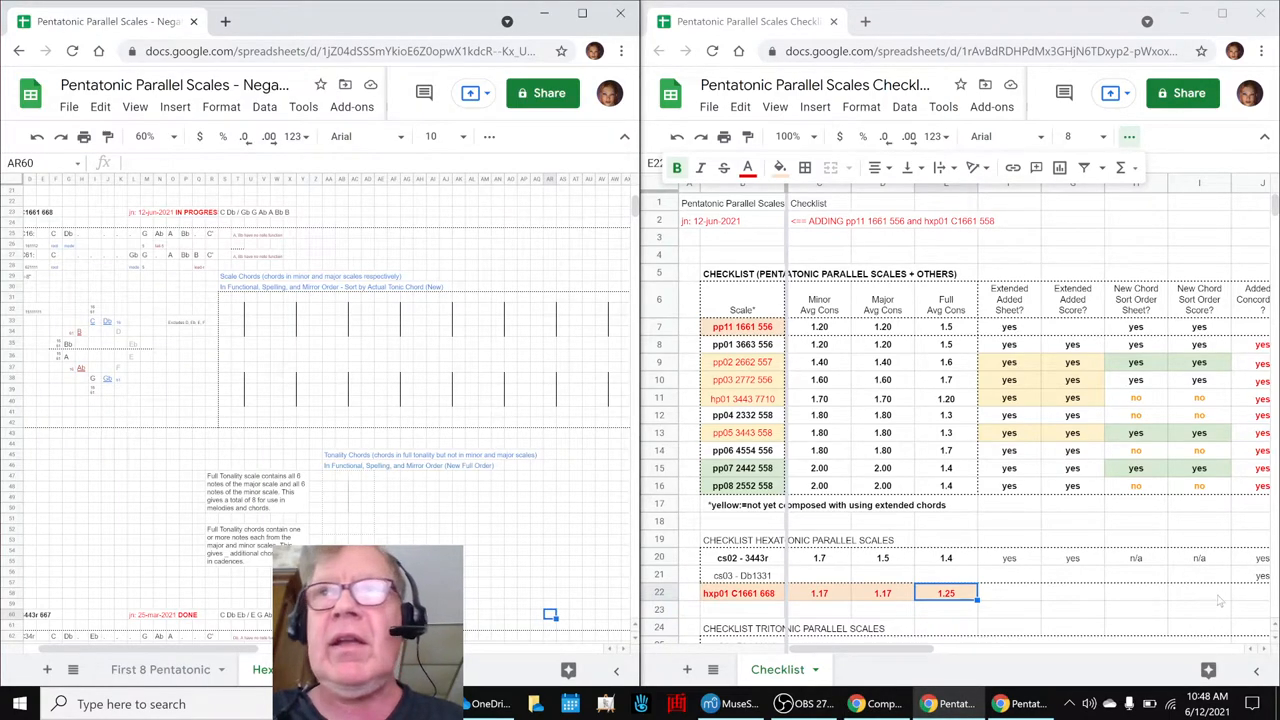
Compare the hexatonic's predicted 54 total chords with the pentatonic's 52, then bring MuseScore forward
click(1136, 628)
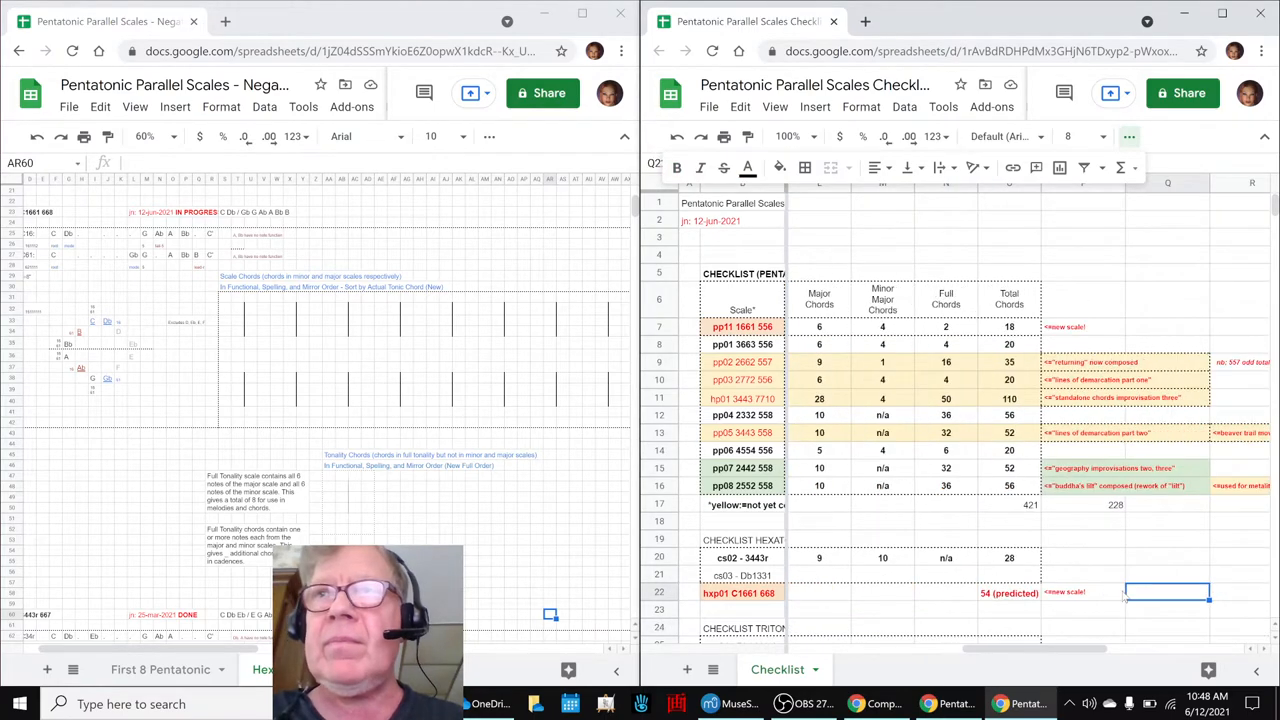
click(1008, 592)
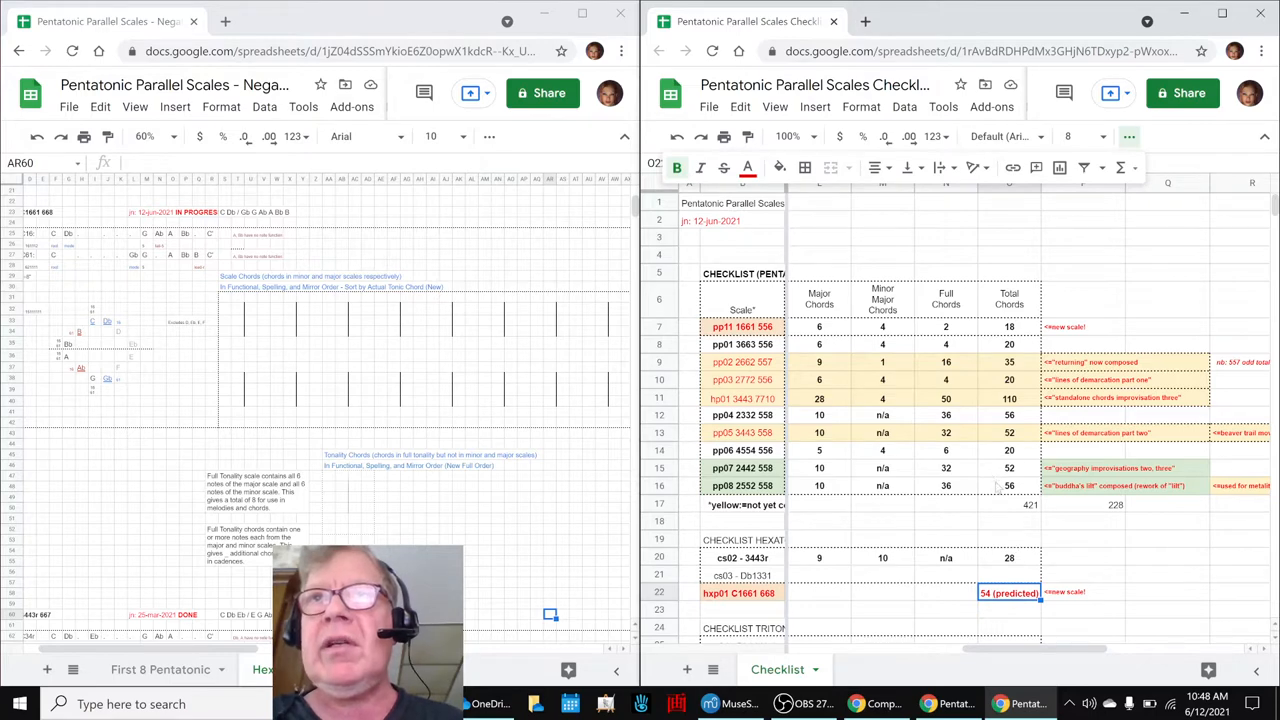
mouse_move(996, 444)
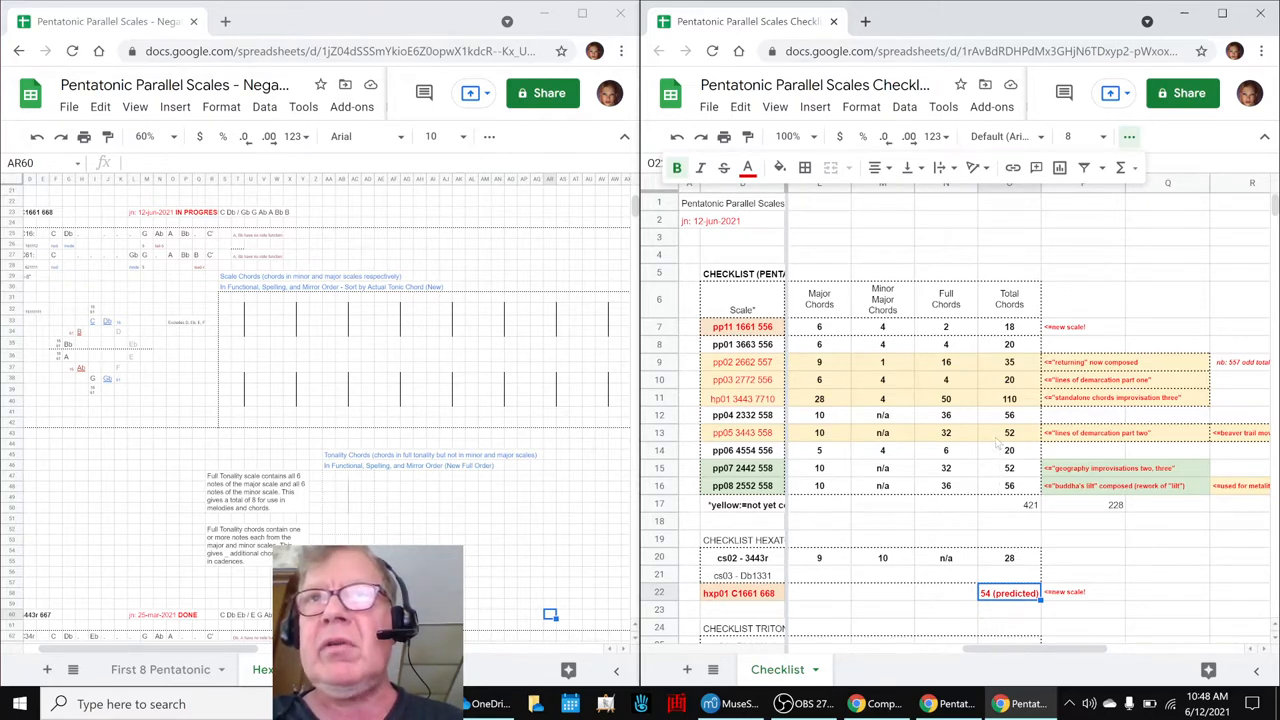
click(1008, 468)
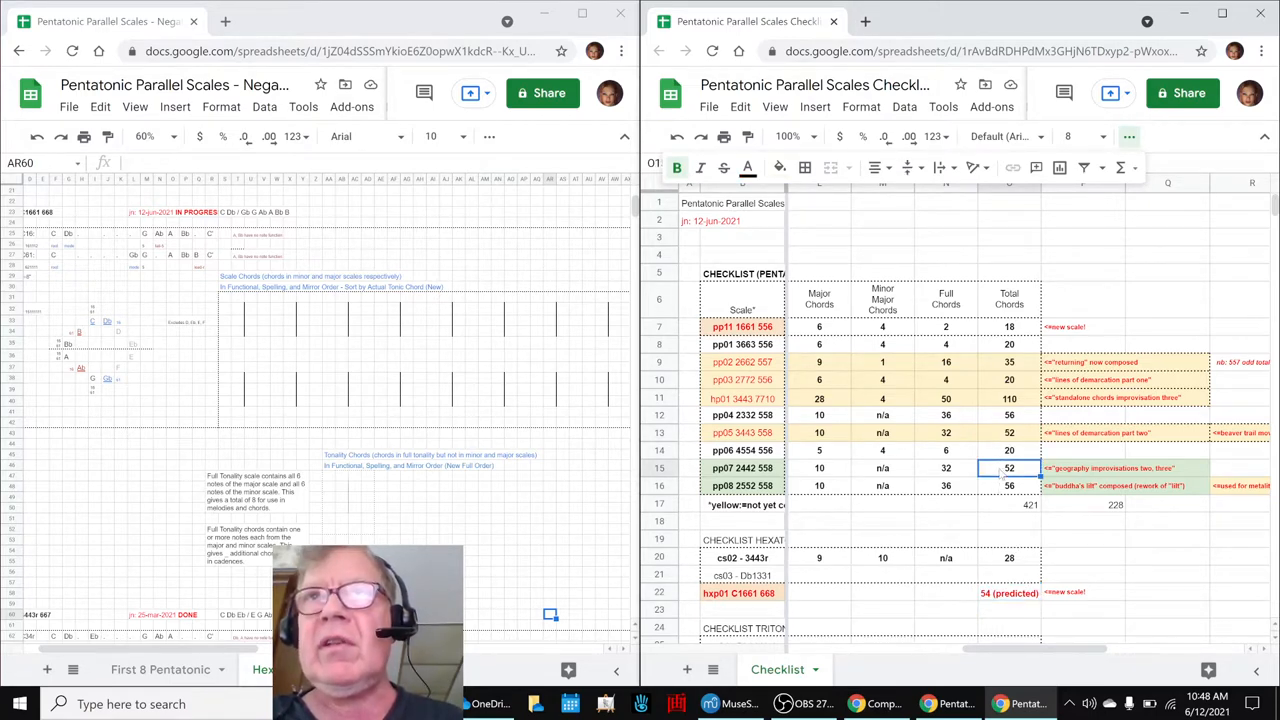
click(1008, 592)
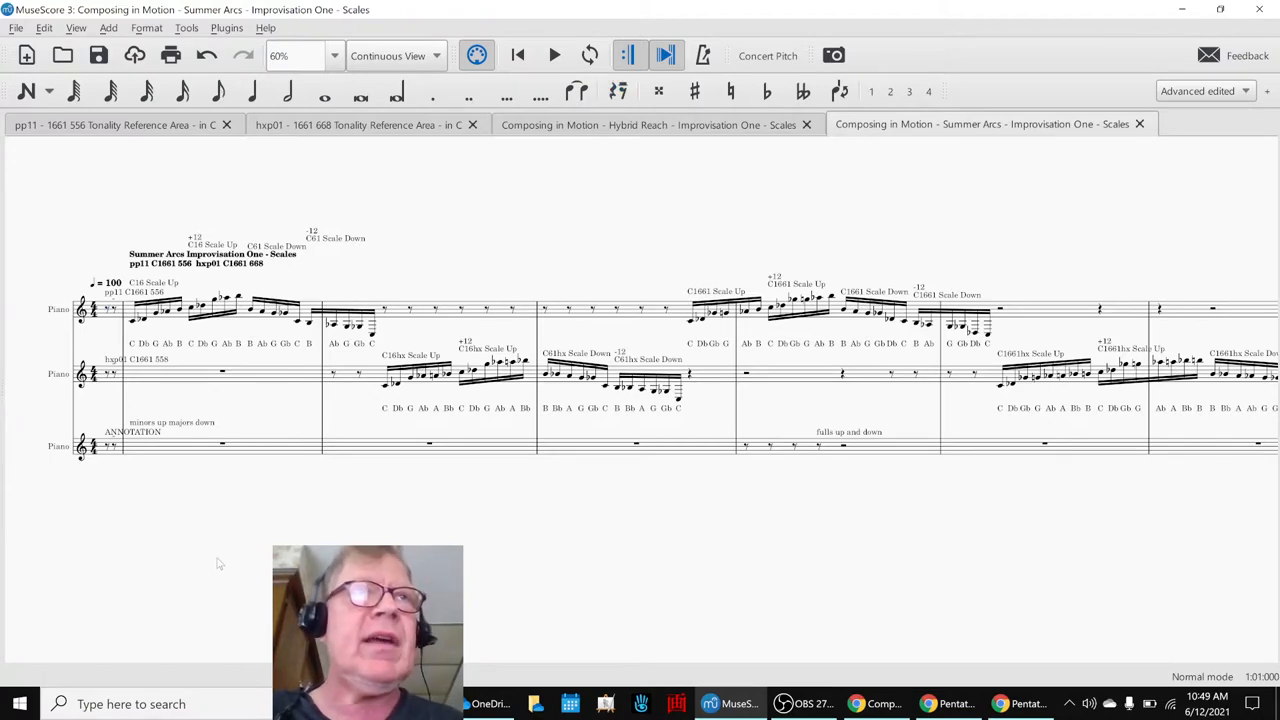
Play the Summer Arcs improvisation score to the end, then move to the Hybrid Reach score
click(554, 54)
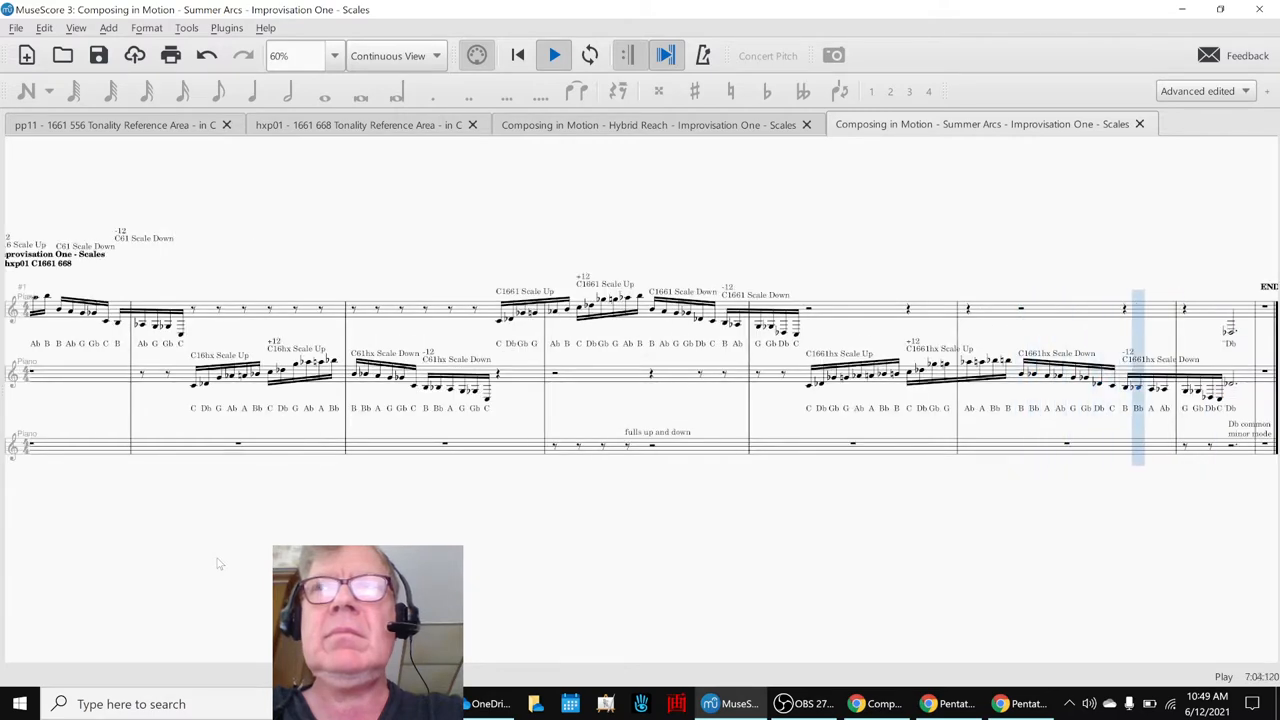
click(552, 54)
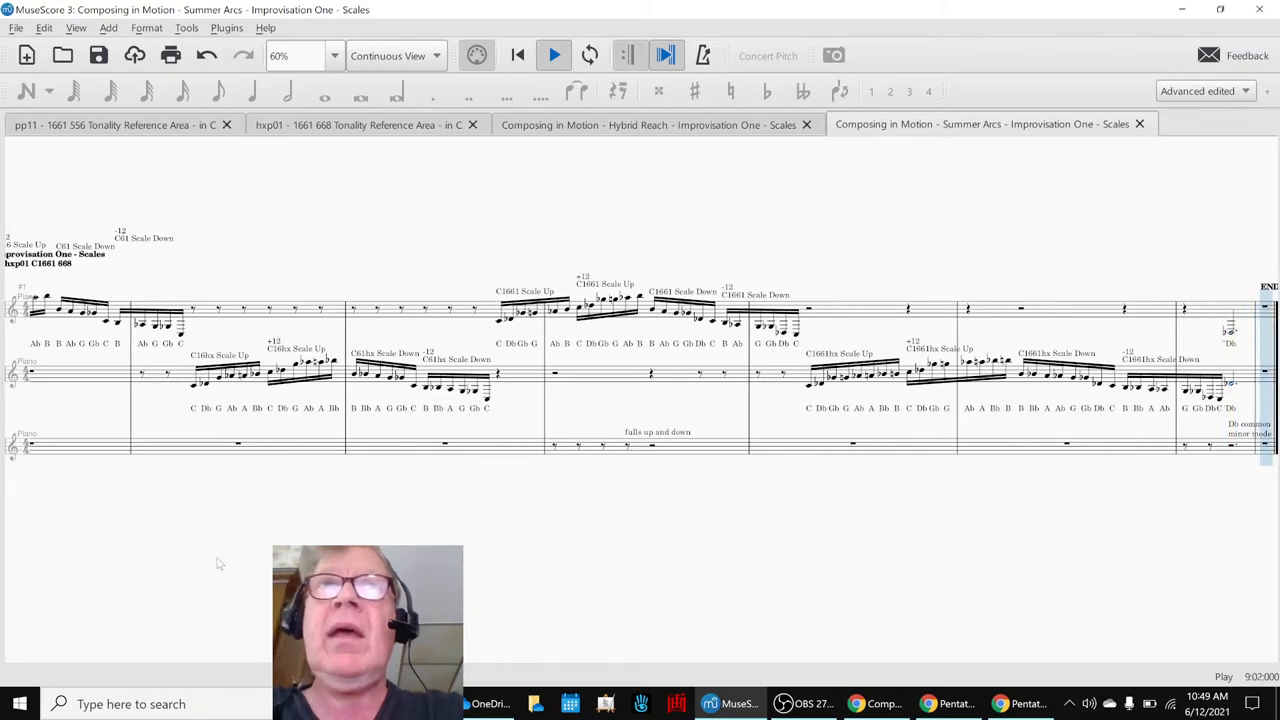
click(552, 56)
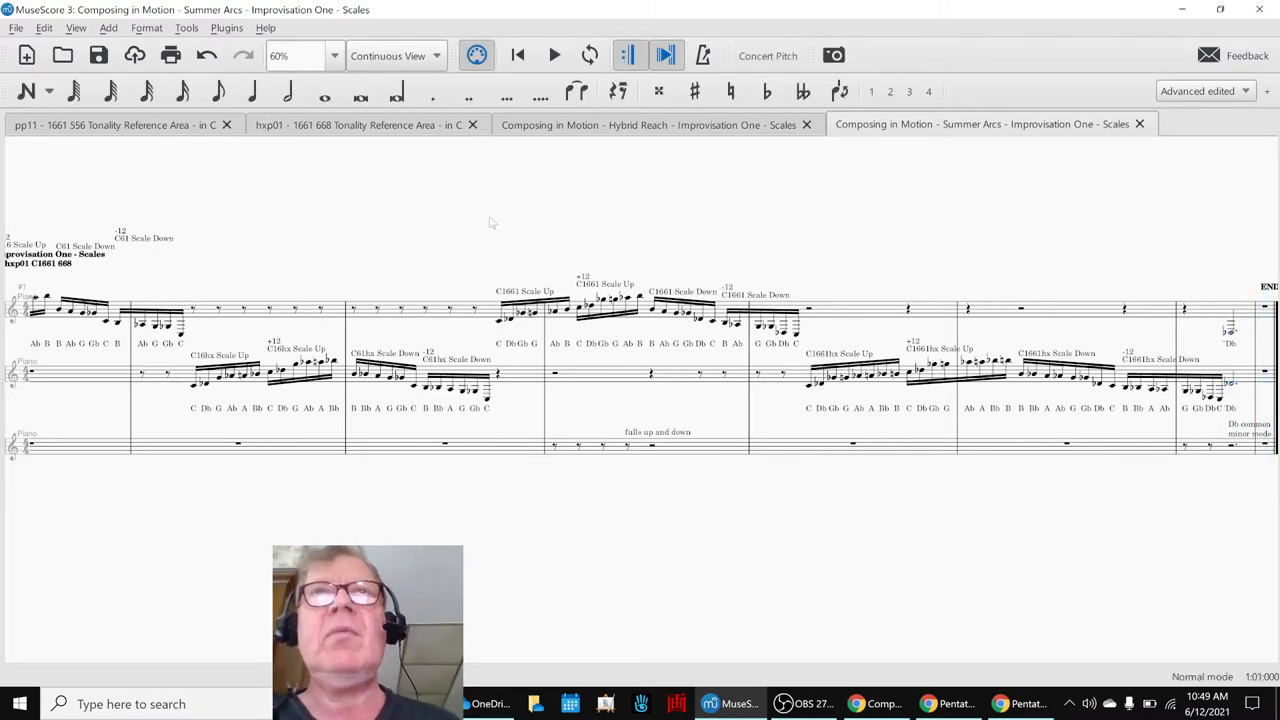
click(650, 124)
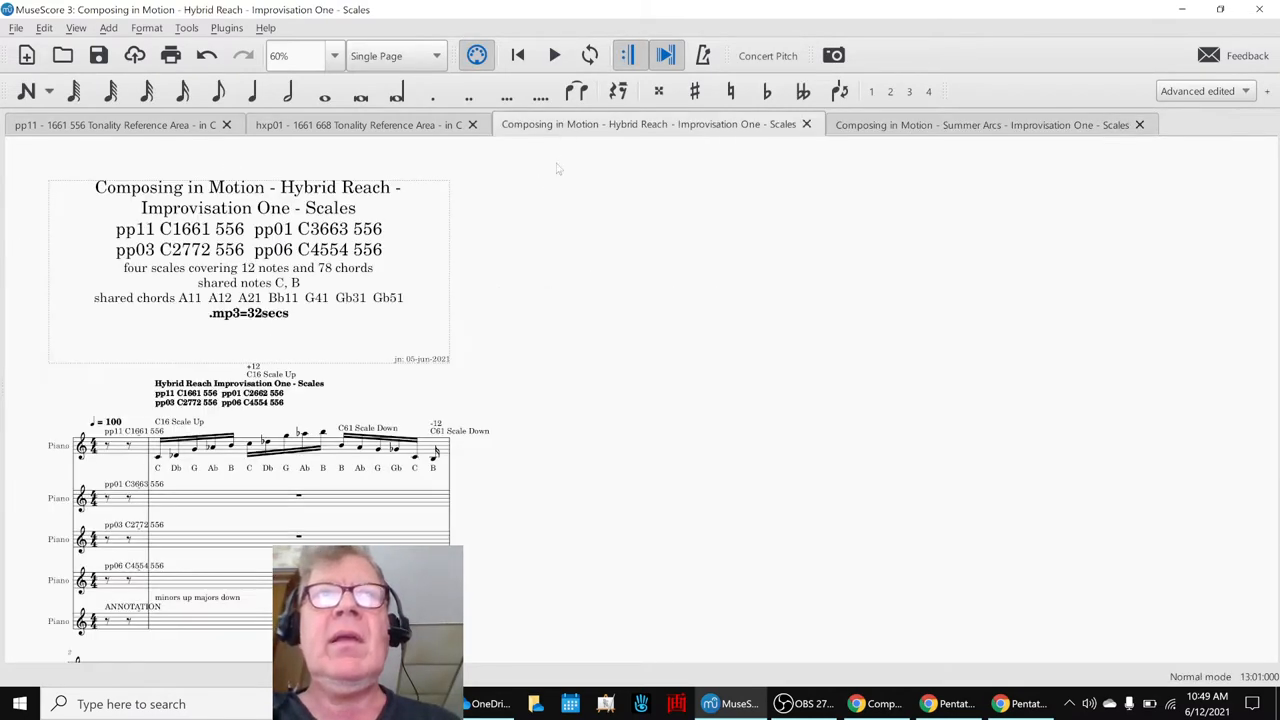
Show Hybrid Reach in Continuous View and return to Summer Arcs' final measures marked end piece
click(392, 56)
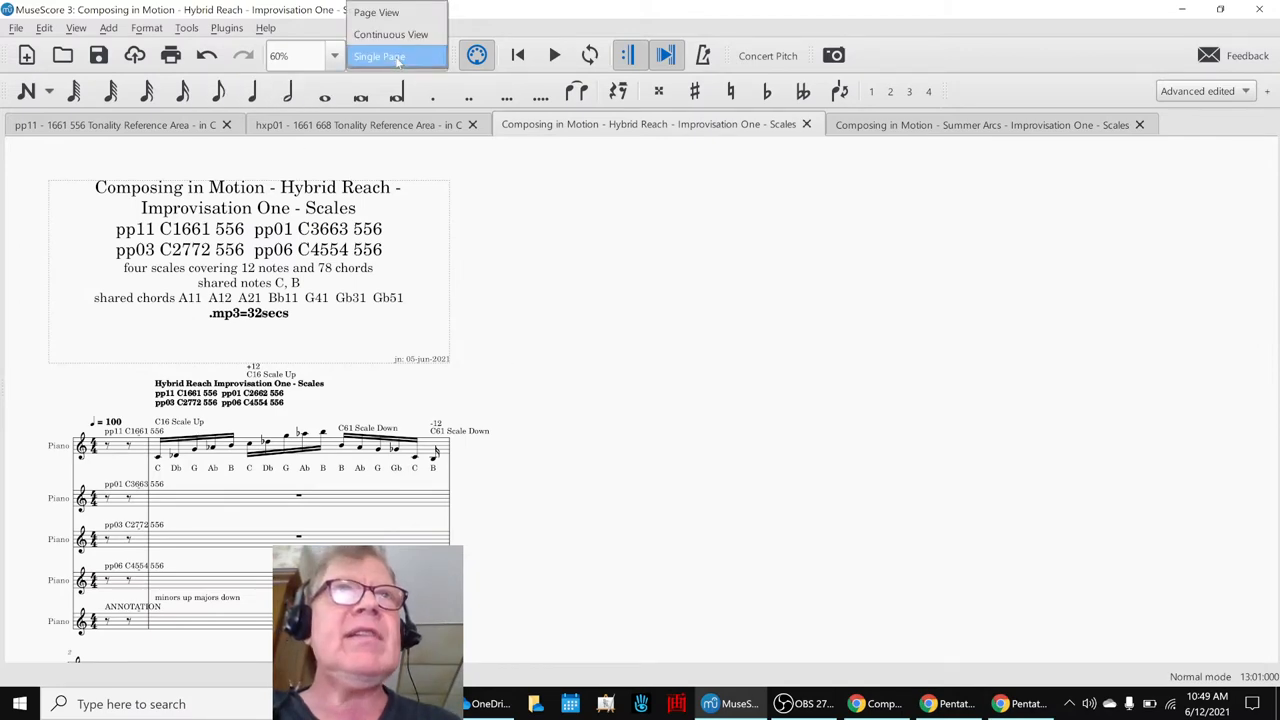
click(392, 34)
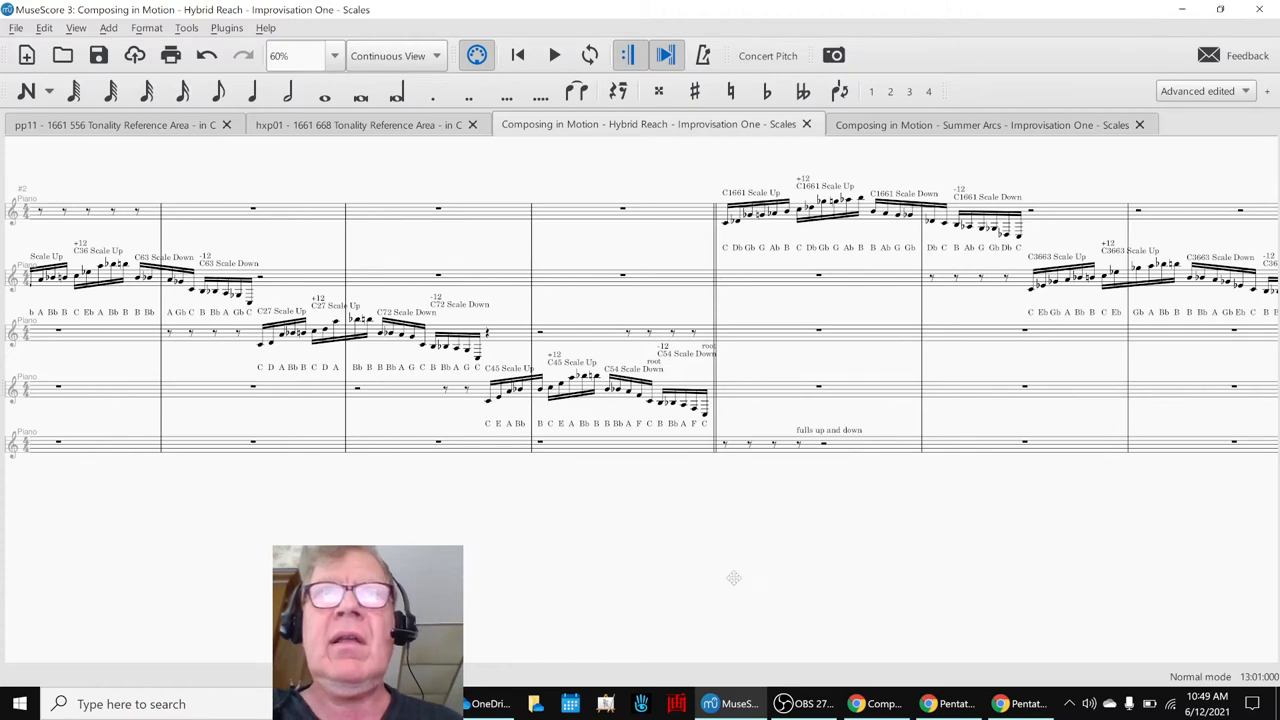
scroll(right, 3)
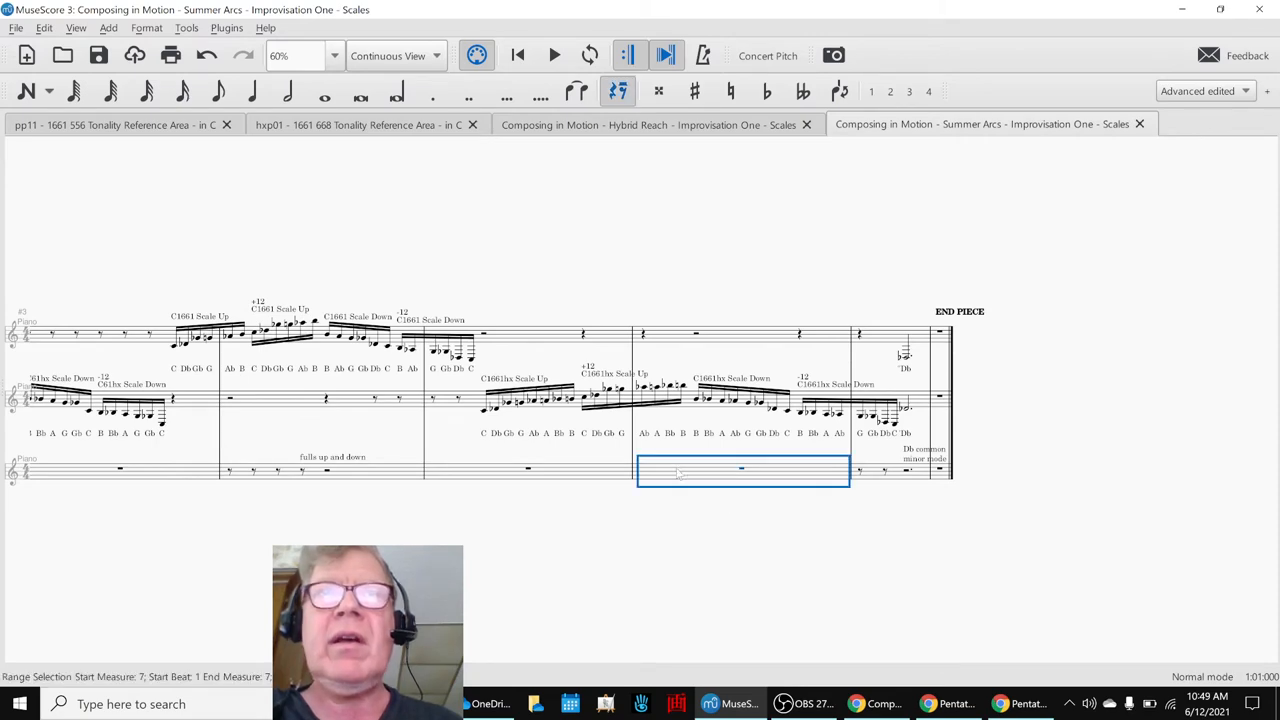
click(554, 54)
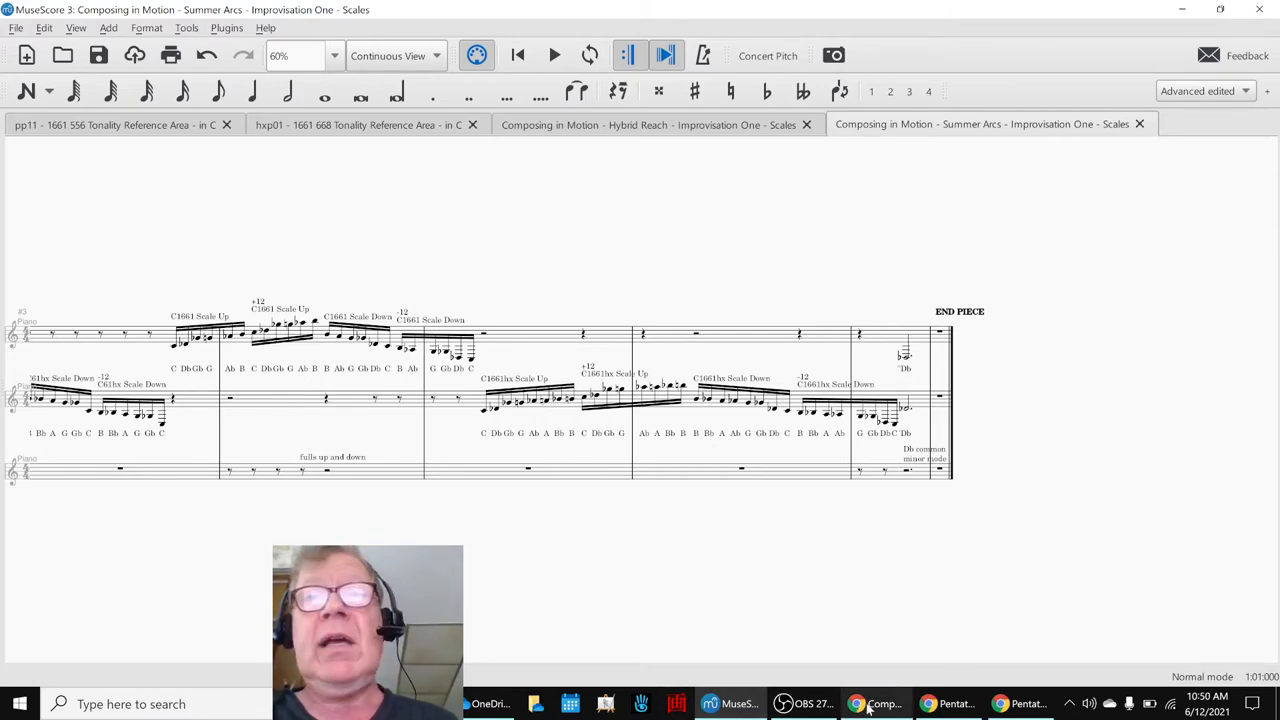
Back in the journal, compare the two hexatonic scale spellings in H11 and H12
click(876, 704)
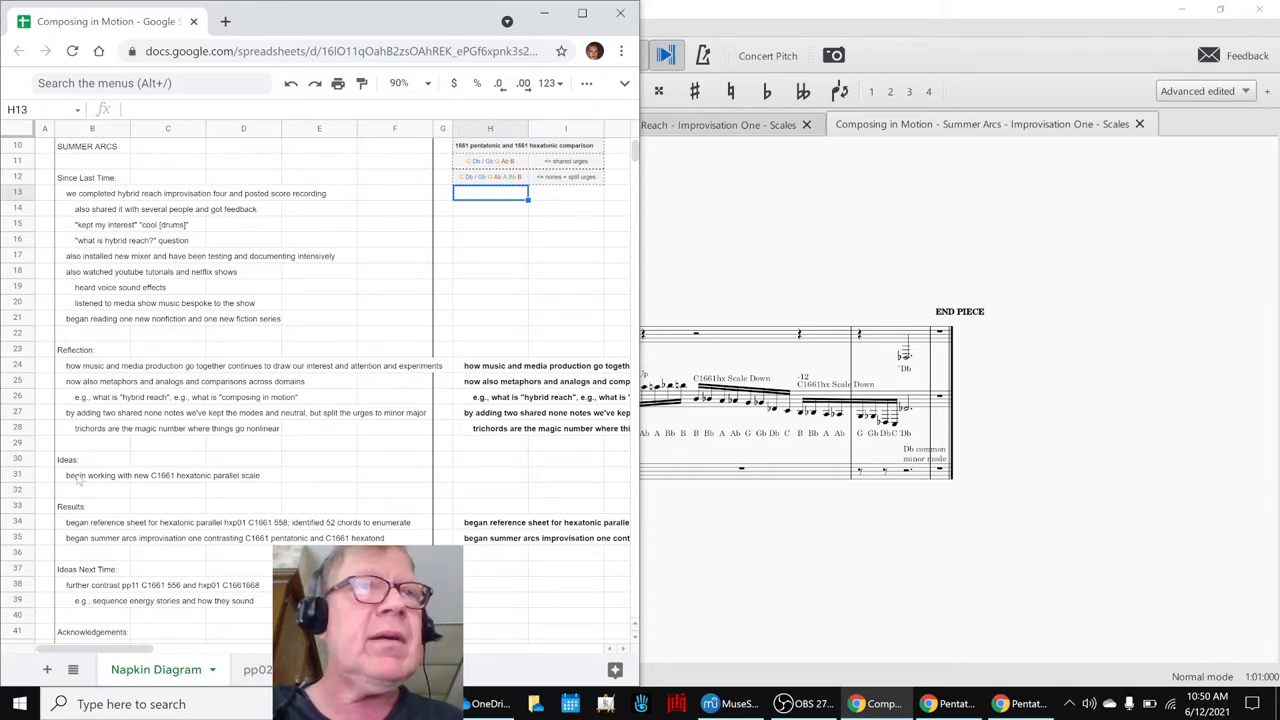
scroll(down, 3)
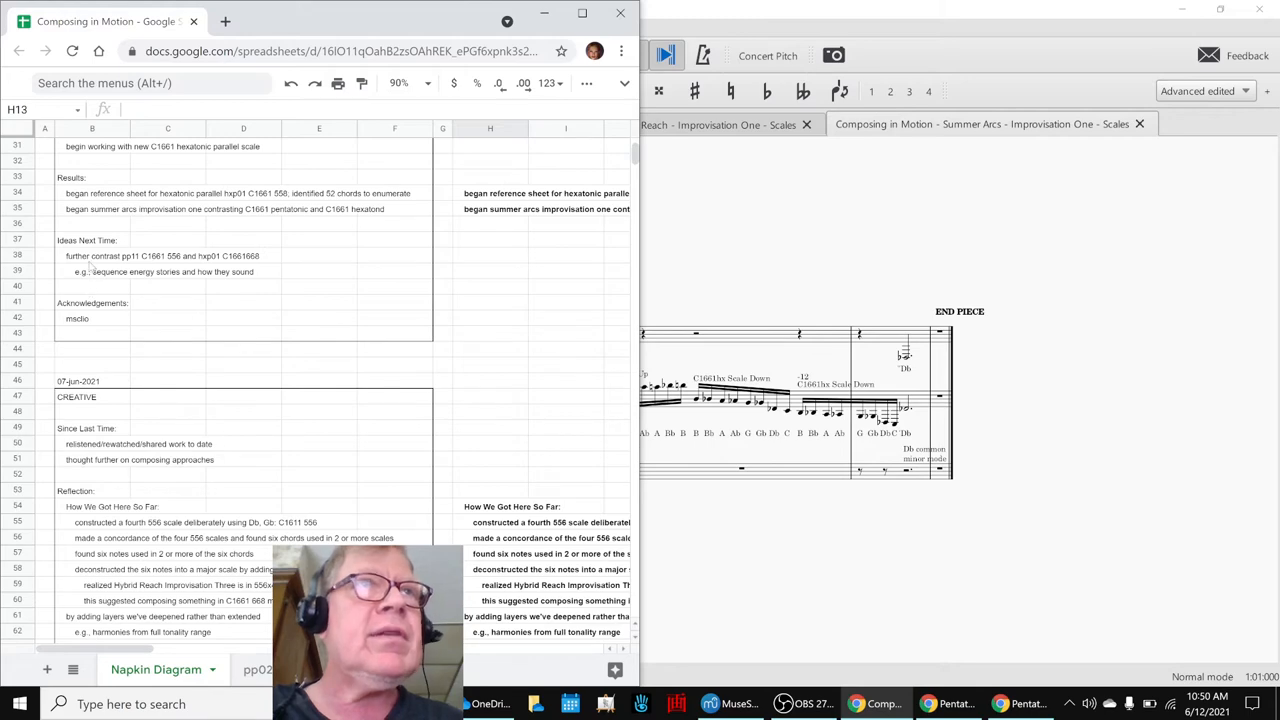
click(96, 256)
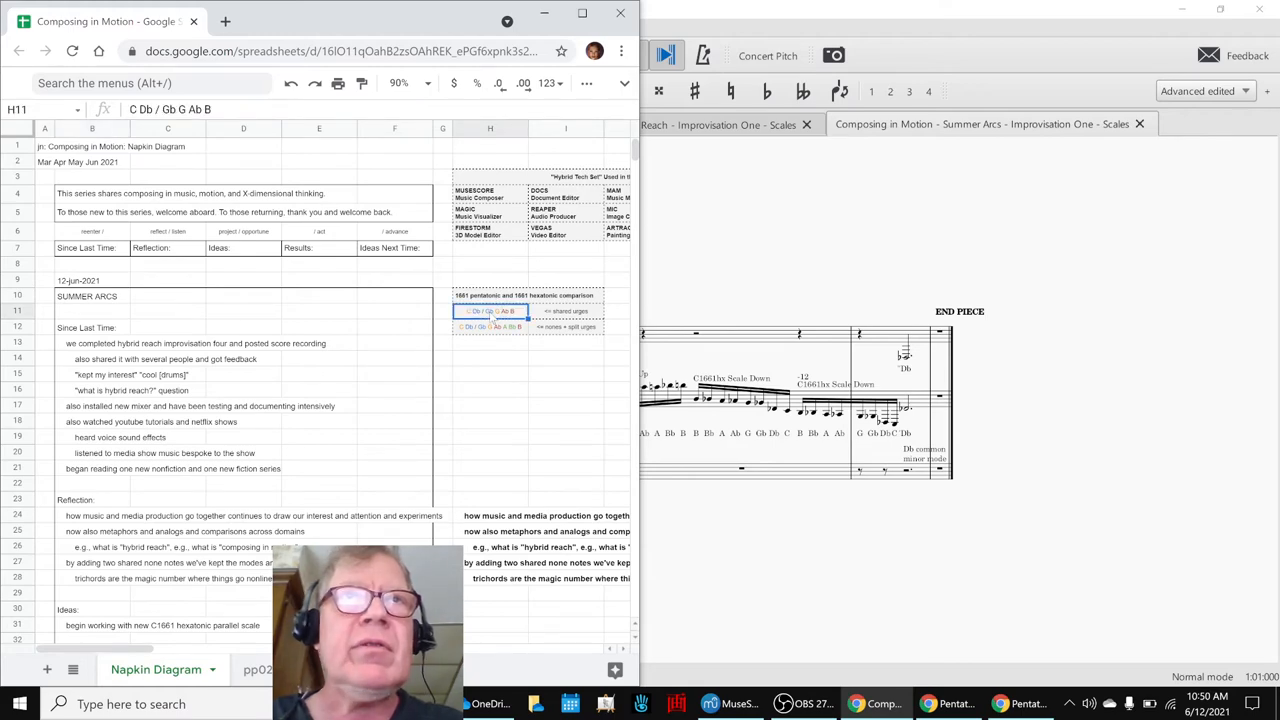
click(488, 328)
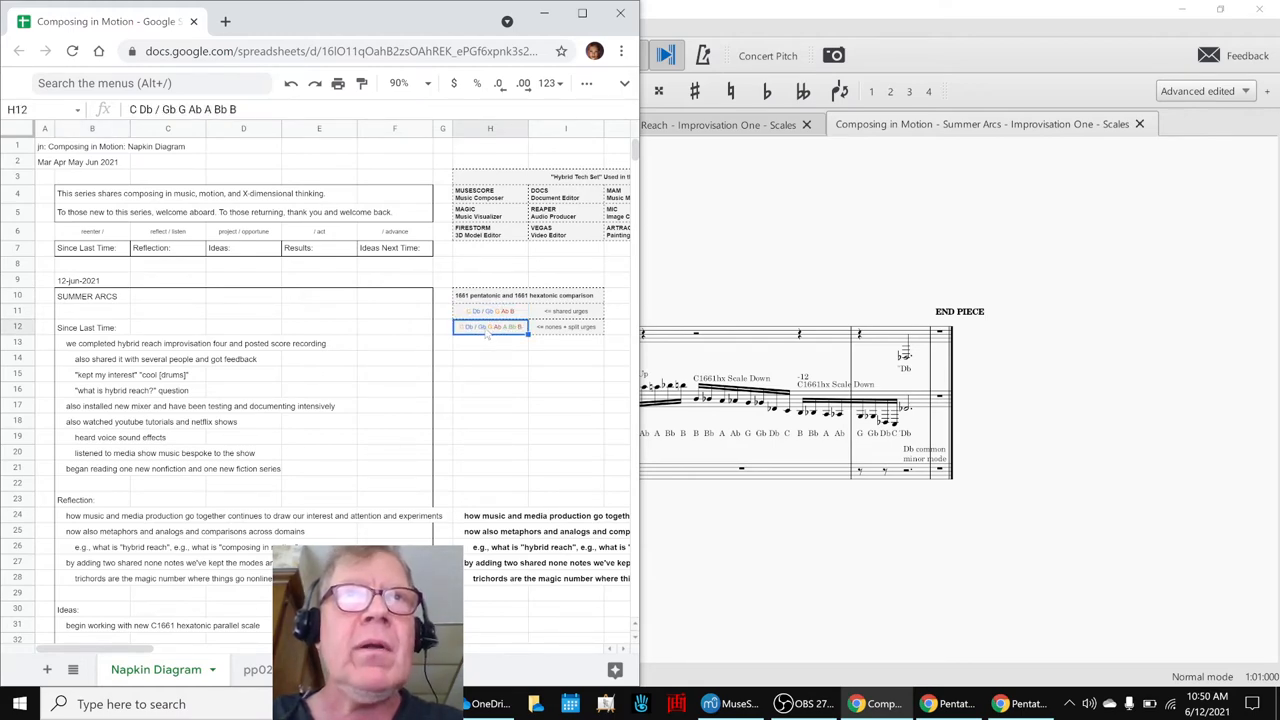
click(490, 312)
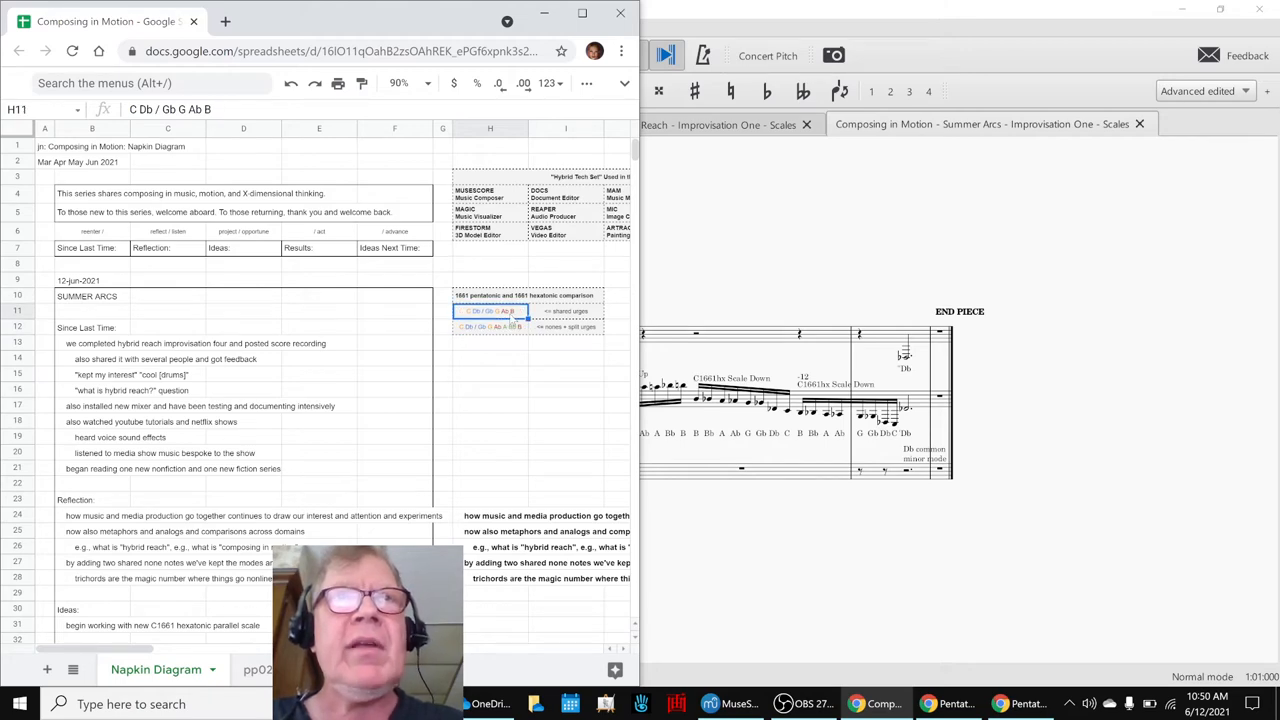
click(490, 328)
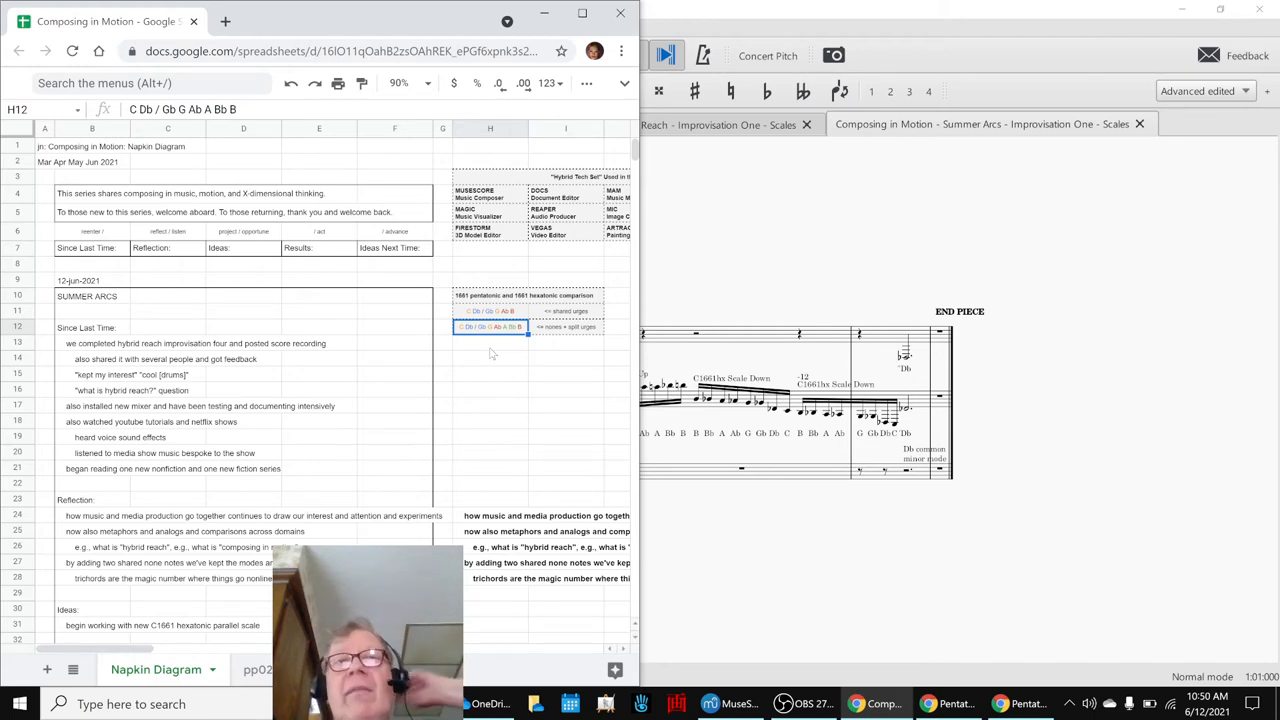
Bring up the Pentatonic Parallel Scales worksheet at its chord grid
scroll(down, 3)
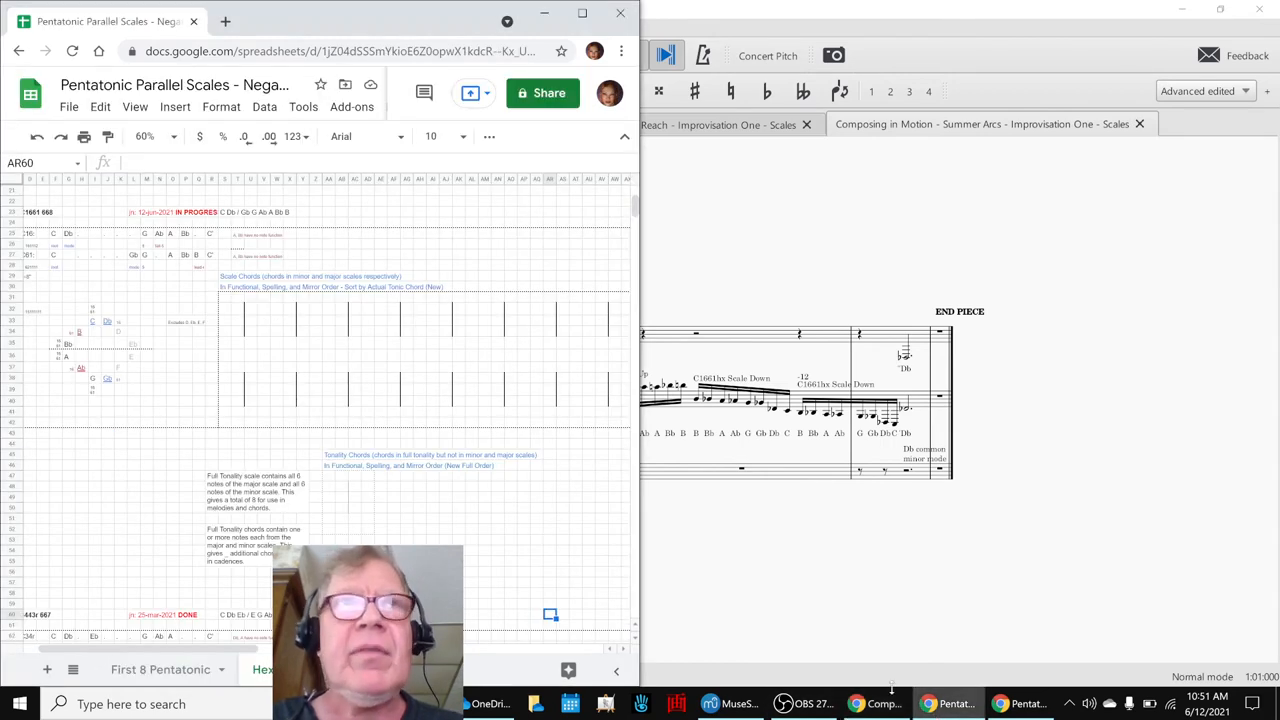
click(350, 344)
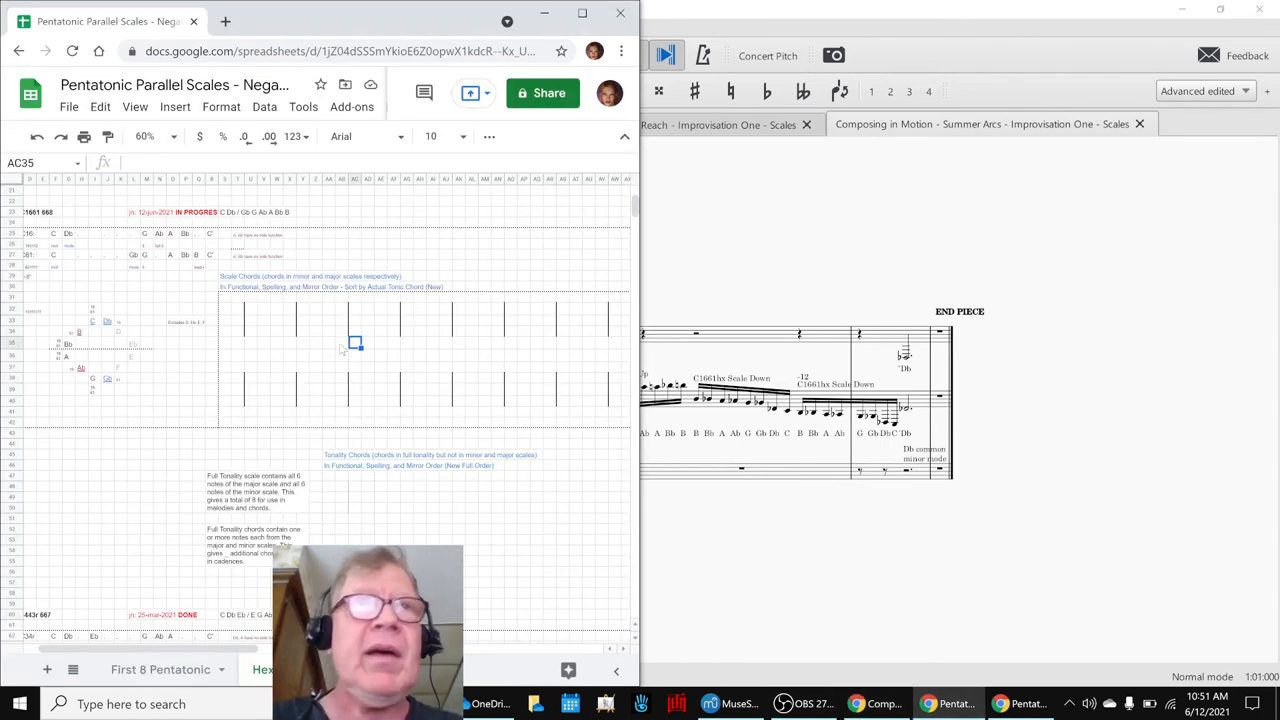